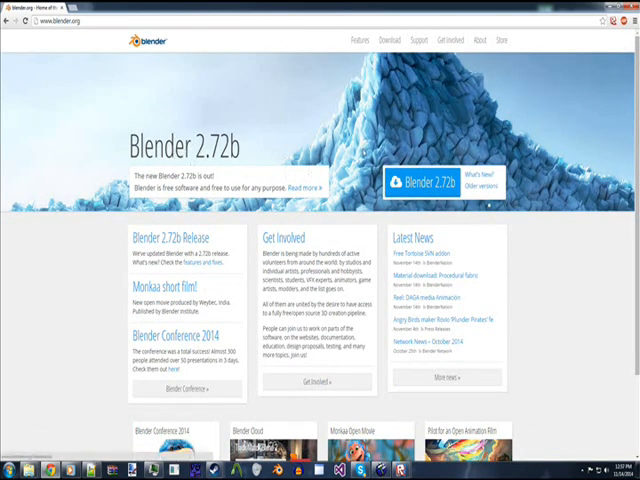
- Go to blender.org's download page and find the Blender 2.72b Windows 64-bit installer
{"action": "left_click", "coordinate": [386, 40]}
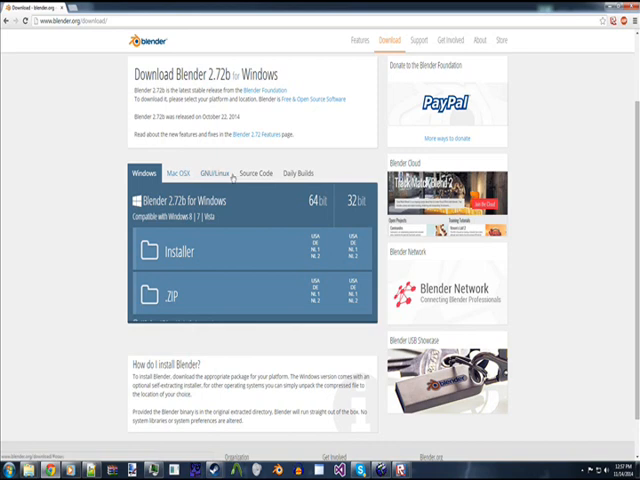
{"action": "scroll", "scroll_direction": "down", "scroll_amount": 3}
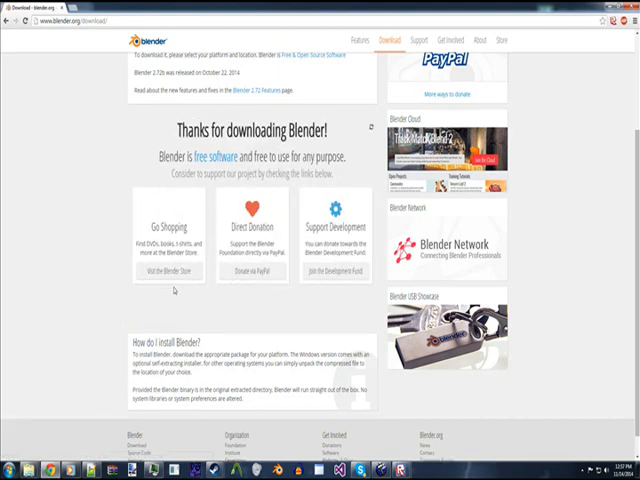
{"action": "scroll", "scroll_direction": "down", "scroll_amount": 3}
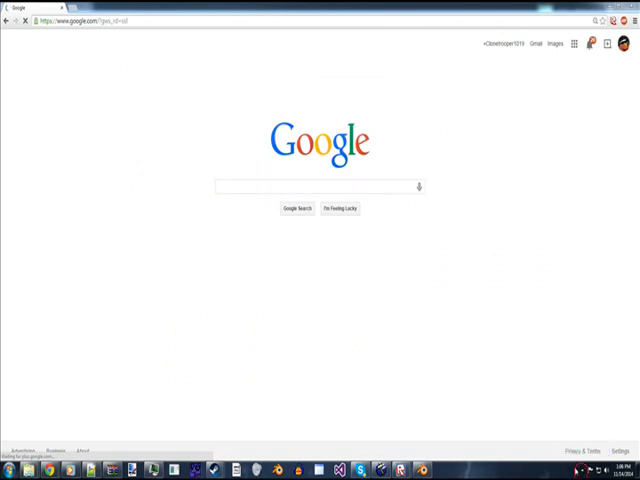
{"action": "mouse_move", "coordinate": [349, 421]}
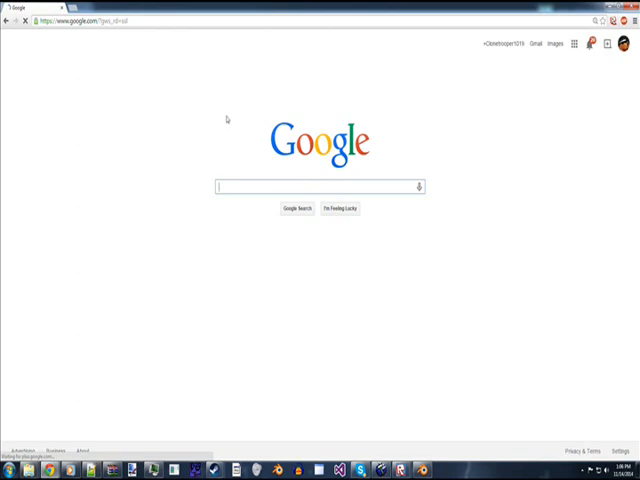
- Search Google for Blender Source Tools, get the zip from the Valve wiki, and launch Blender
{"action": "type", "text": "Blender Soul"}
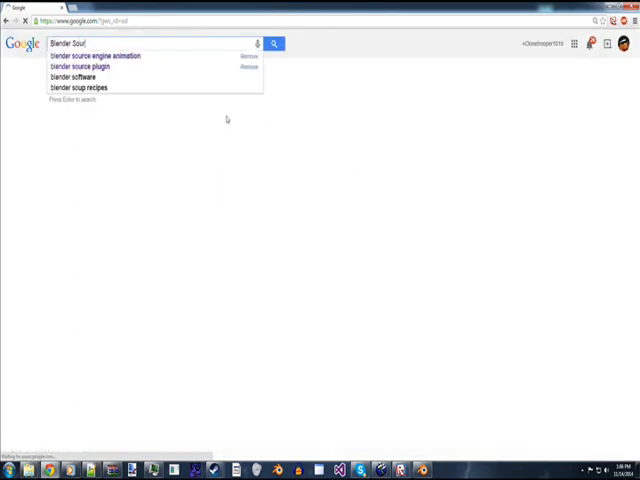
{"action": "key", "text": "enter"}
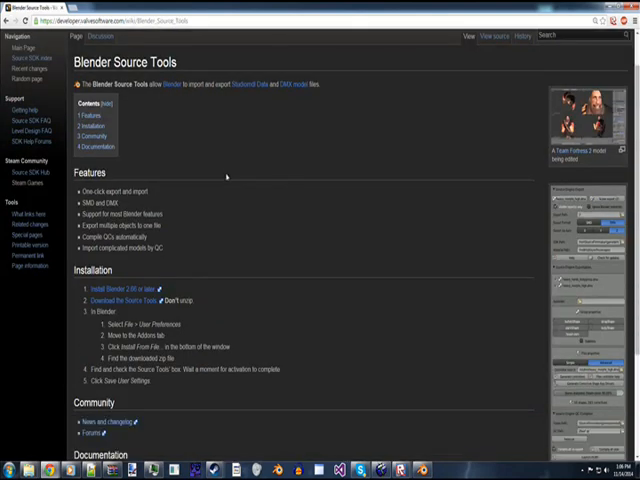
{"action": "scroll", "scroll_direction": "down", "scroll_amount": 3}
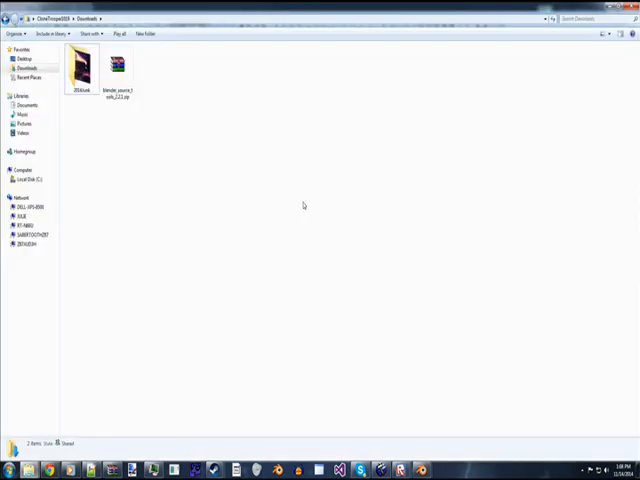
{"action": "left_click", "coordinate": [118, 68]}
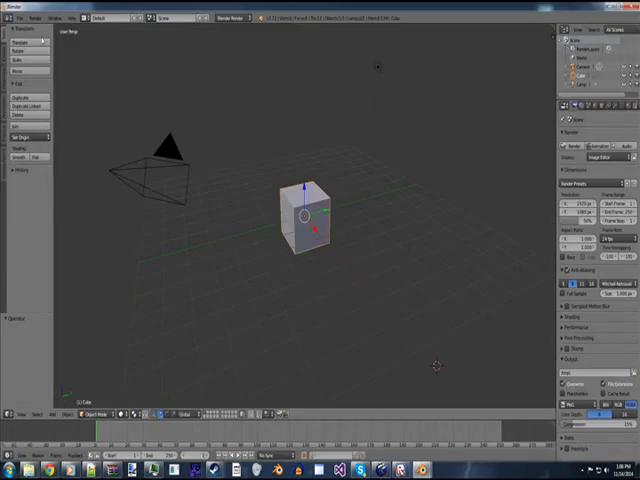
- Install the blender_source_tools zip from Downloads through User Preferences > Add-ons
{"action": "left_click", "coordinate": [22, 17]}
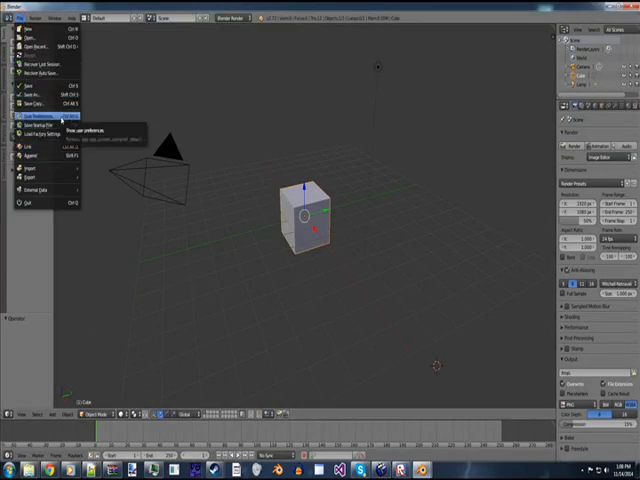
{"action": "left_click", "coordinate": [37, 116]}
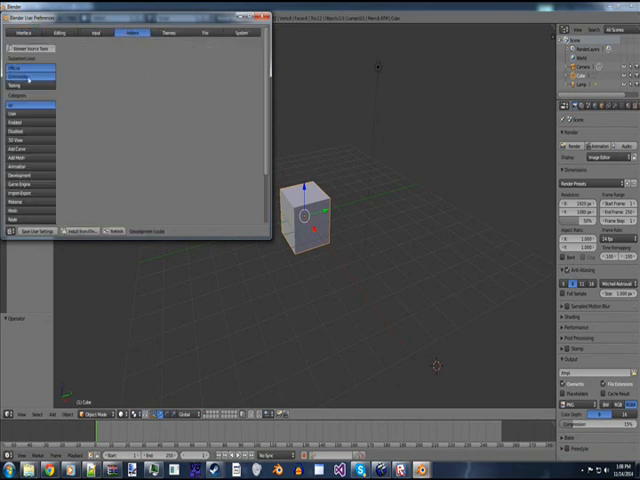
{"action": "left_click", "coordinate": [30, 66]}
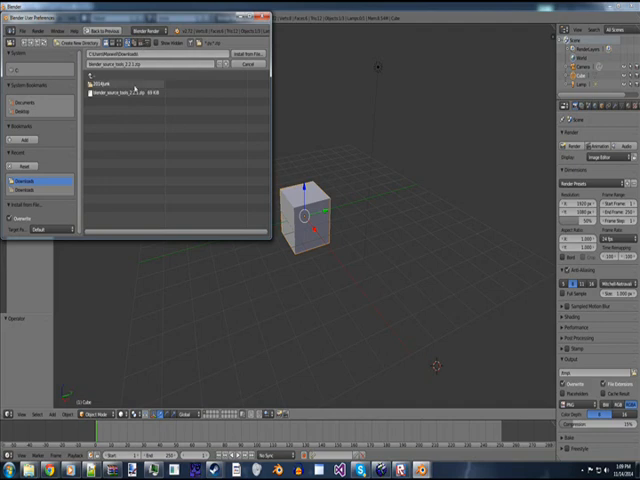
{"action": "left_click", "coordinate": [130, 92]}
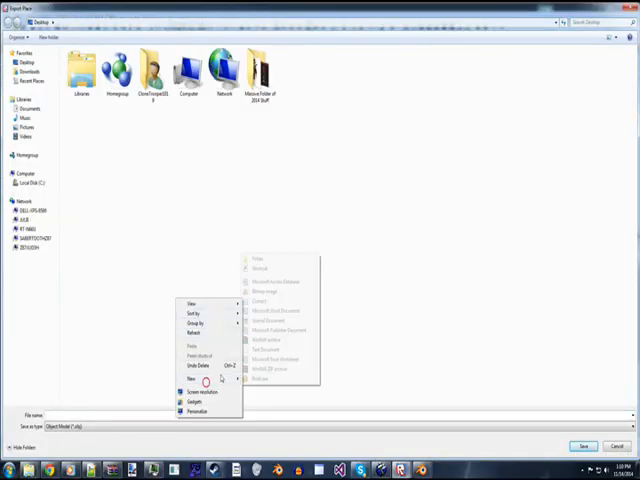
- Make a SourceEngineStuff folder on the desktop and save the Doge OBJ export inside it
{"action": "left_click", "coordinate": [255, 259]}
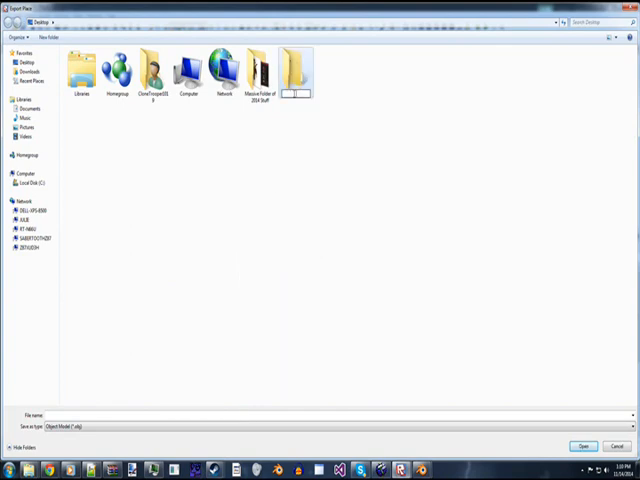
{"action": "type", "text": "SourceEngineStuff"}
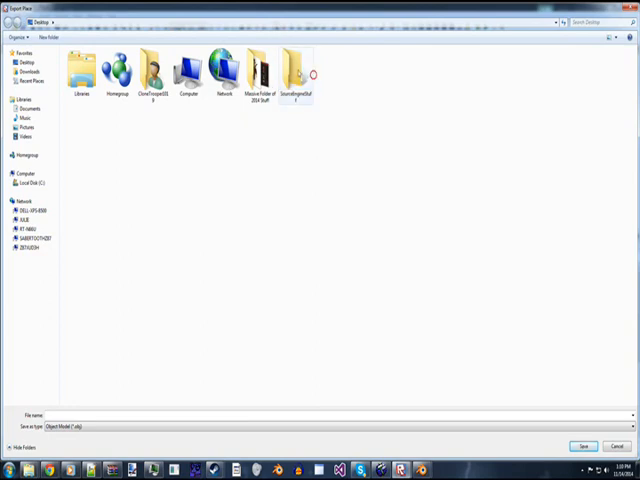
{"action": "double_click", "coordinate": [296, 70]}
{"action": "type", "text": "Doge"}
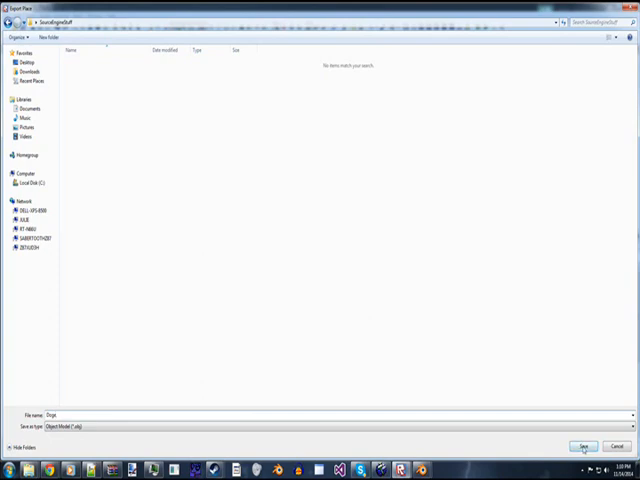
{"action": "left_click", "coordinate": [581, 446]}
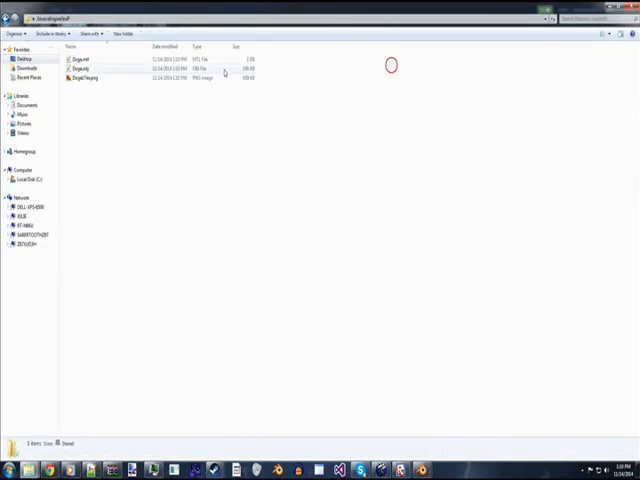
- Select Doge.obj and its PNG texture, then open the texture image to view it
{"action": "left_click", "coordinate": [90, 58]}
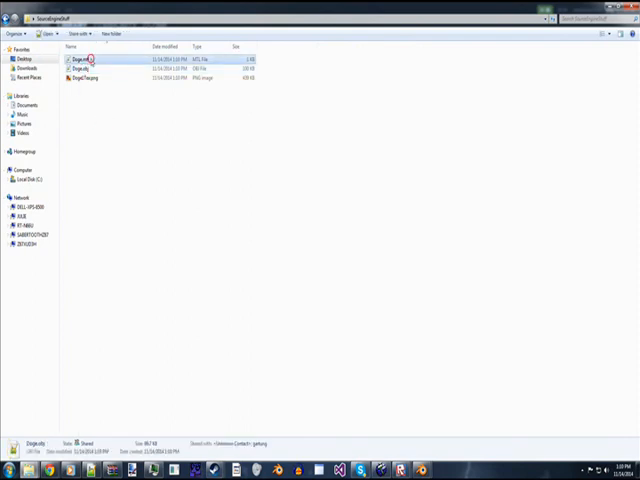
{"action": "left_click", "coordinate": [90, 77]}
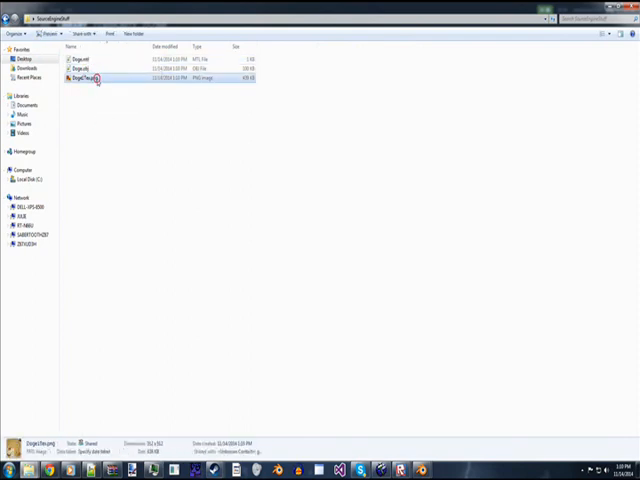
{"action": "double_click", "coordinate": [95, 78]}
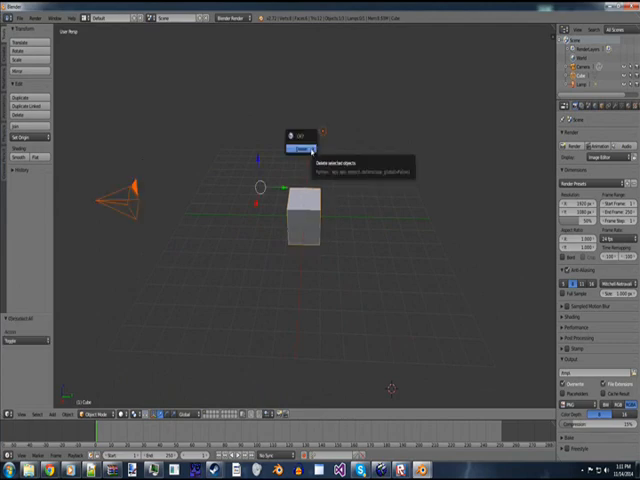
- Delete the default scene objects and import the Doge model as a Wavefront OBJ
{"action": "left_click", "coordinate": [295, 147]}
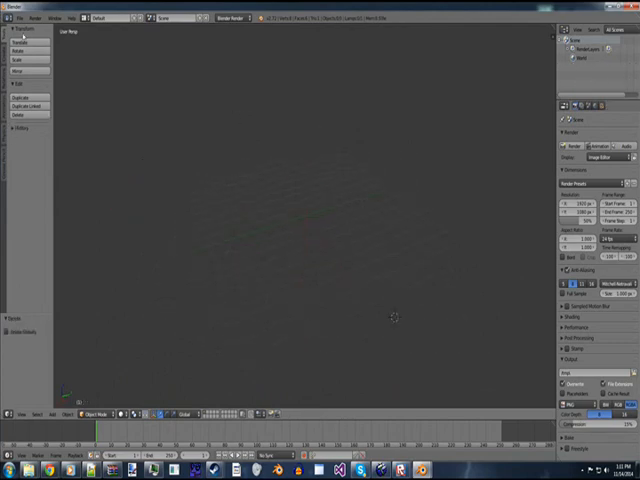
{"action": "left_click", "coordinate": [19, 17]}
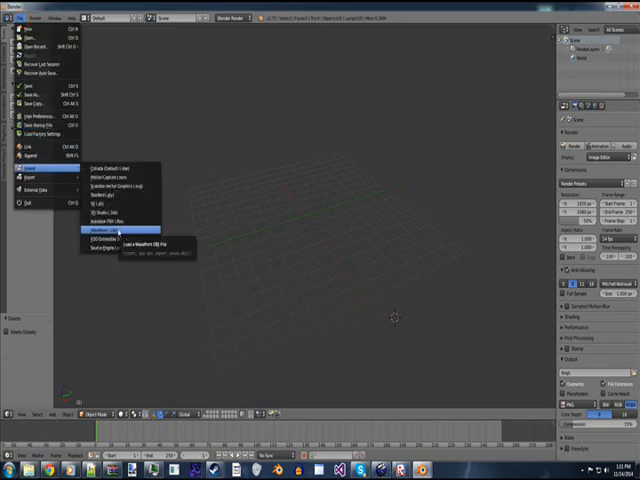
{"action": "left_click", "coordinate": [118, 230]}
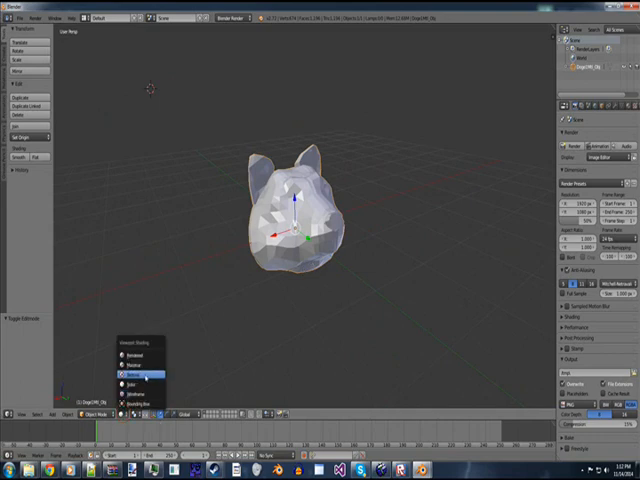
{"action": "left_click", "coordinate": [135, 363]}
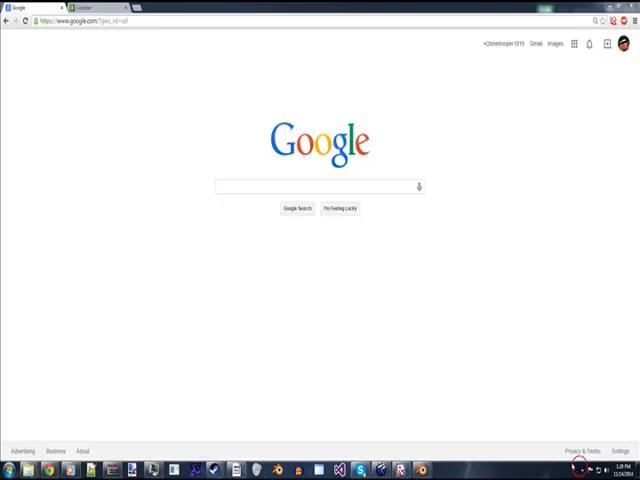
{"action": "mouse_move", "coordinate": [204, 212]}
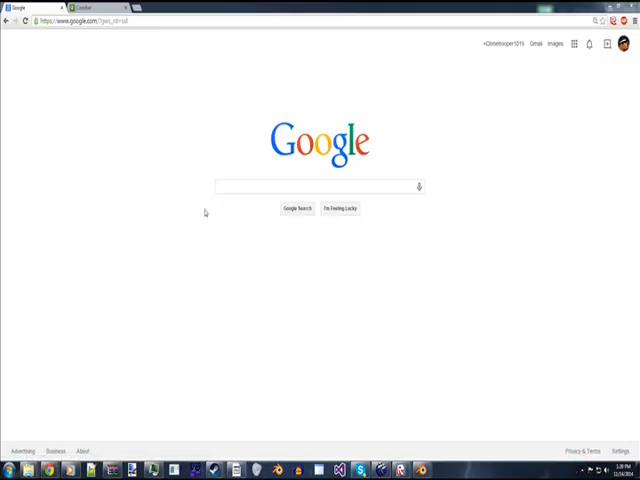
- Search Google for 'Crowbar Source Engine Tools' and open the Crowbar Steam group
{"action": "type", "text": "Crowbar"}
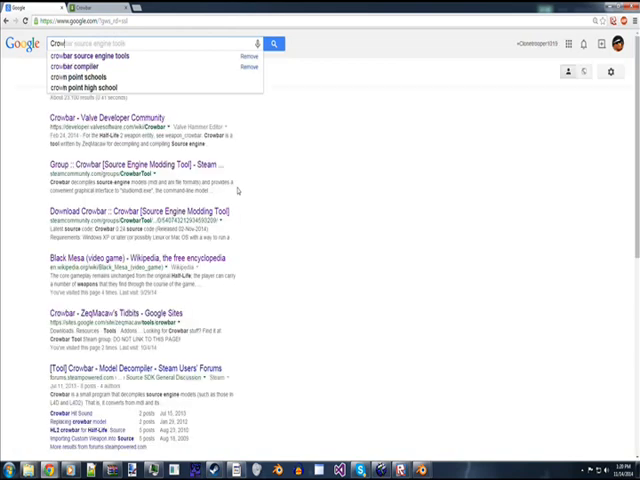
{"action": "type", "text": "Crowbar Source Engine TO"}
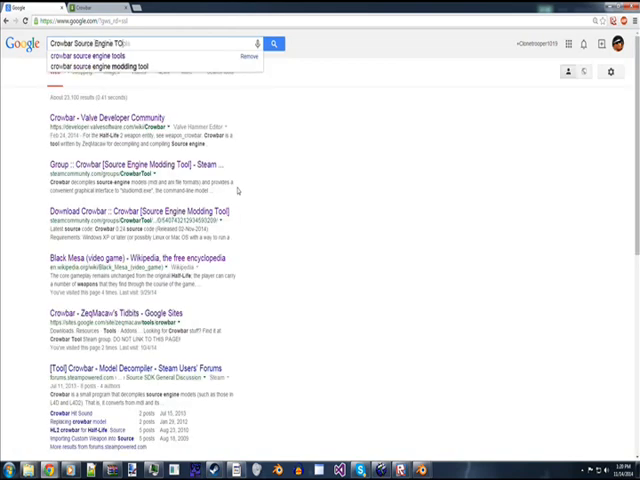
{"action": "left_click", "coordinate": [100, 57]}
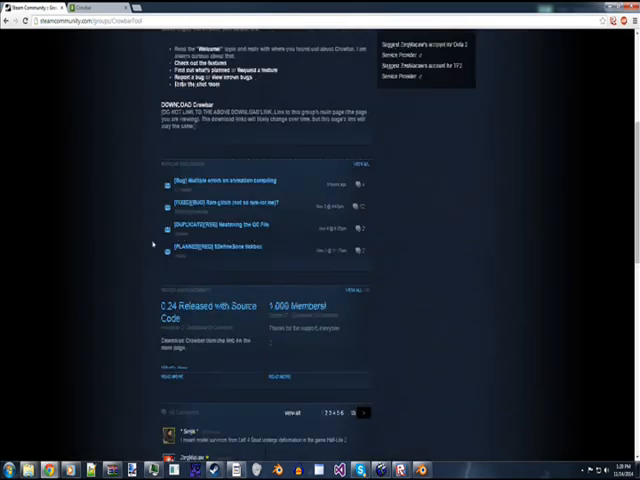
- Follow the Crowbar 0.24 link and download Crowbar.exe from MediaFire
{"action": "scroll", "scroll_direction": "up", "scroll_amount": 3}
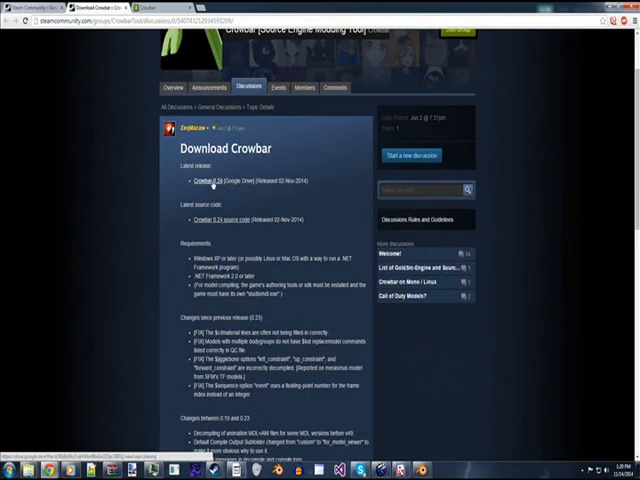
{"action": "scroll", "scroll_direction": "down", "scroll_amount": 3}
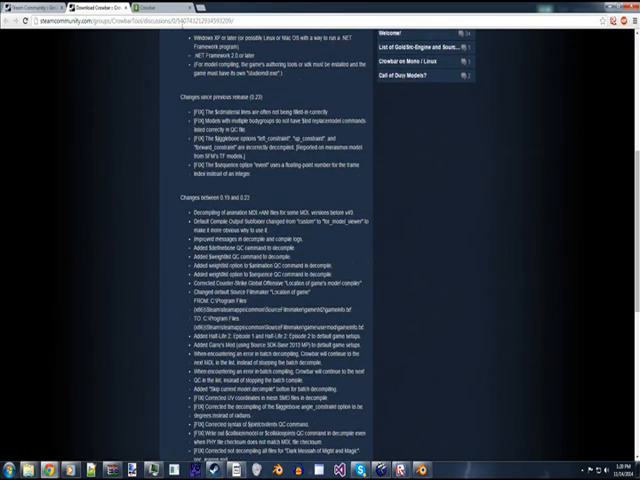
{"action": "left_click", "coordinate": [160, 8]}
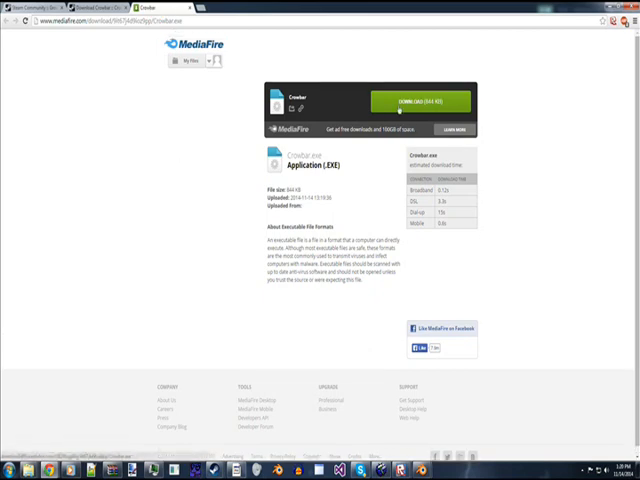
{"action": "left_click", "coordinate": [420, 99]}
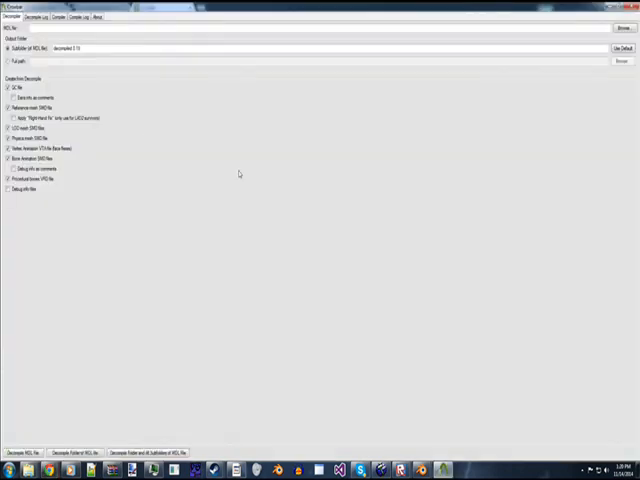
{"action": "mouse_move", "coordinate": [551, 184]}
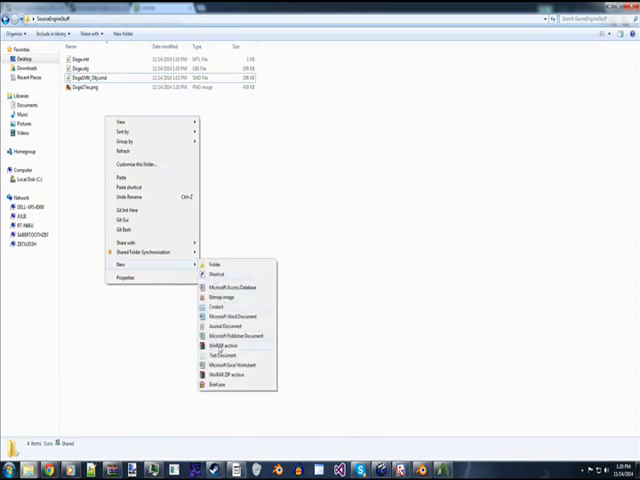
- Make a new text document and rename it Compile.qc, accepting the extension change
{"action": "left_click", "coordinate": [218, 354]}
{"action": "type", "text": "Compile.qc"}
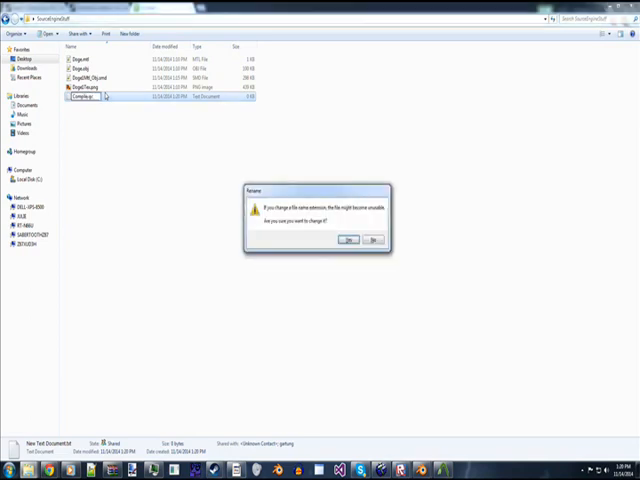
{"action": "left_click", "coordinate": [349, 240]}
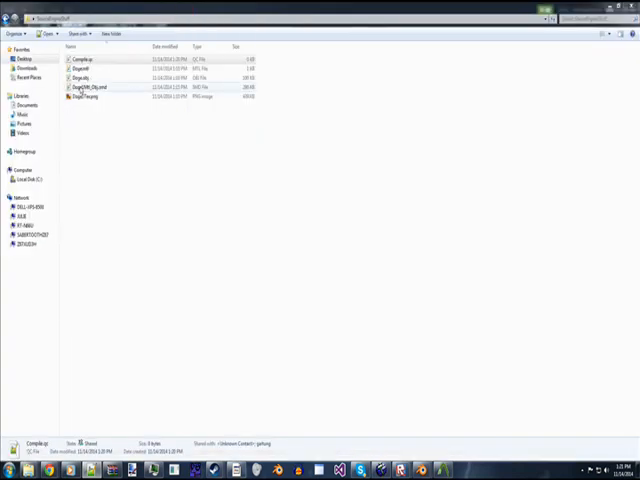
- Rename DogeEMt_Obj.smd to Doge.smd, then create another new text document
{"action": "right_click", "coordinate": [90, 87]}
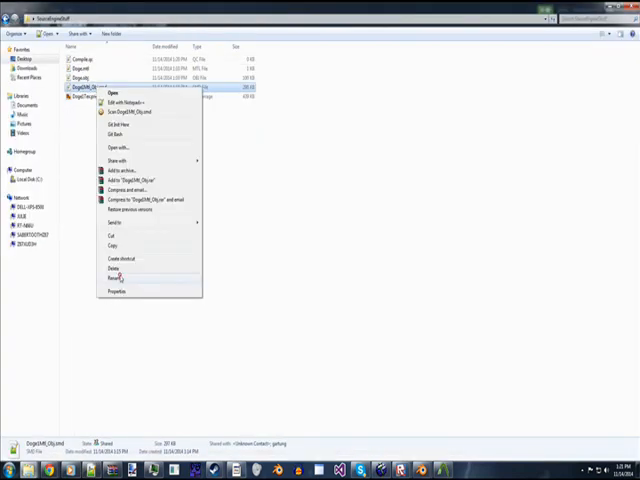
{"action": "left_click", "coordinate": [116, 277]}
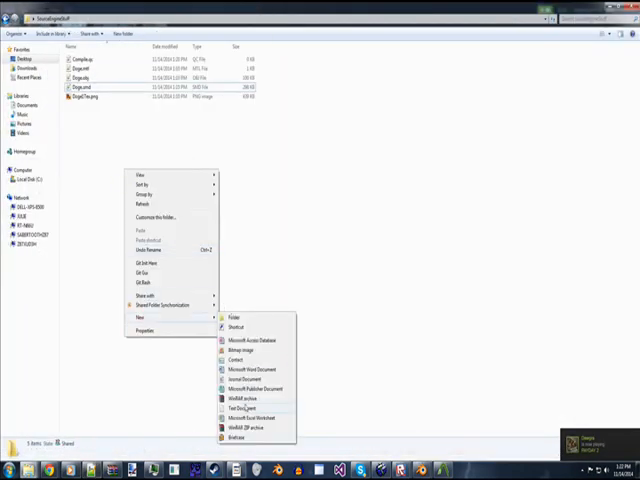
{"action": "left_click", "coordinate": [242, 408]}
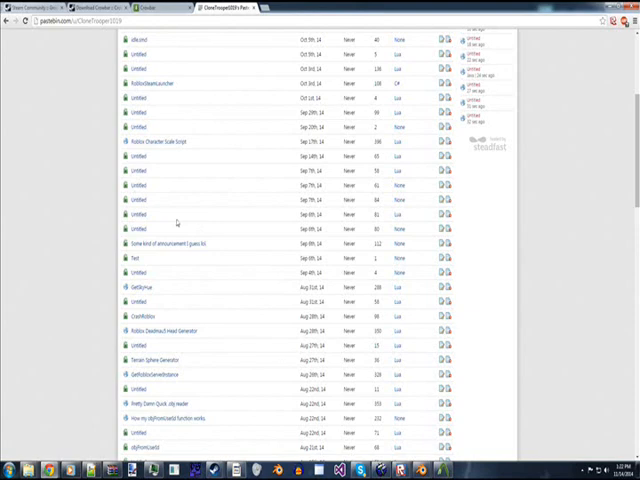
- Write the Doge QC script with $modelname, $bodygroup, $sequence, $collisionmodel and $keyvalues blocks
{"action": "scroll", "scroll_direction": "down", "scroll_amount": 3}
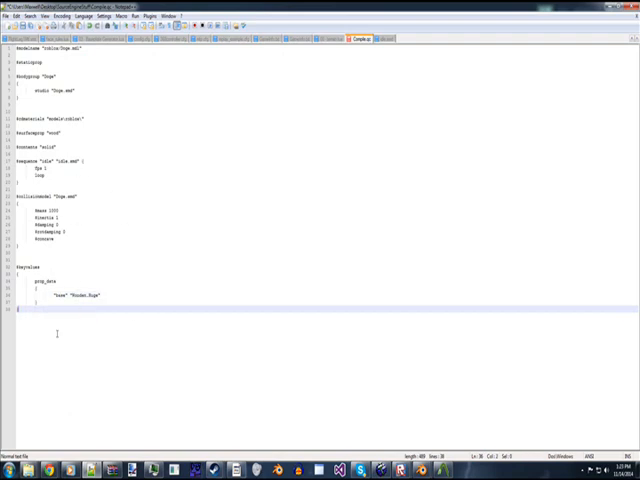
{"action": "left_click", "coordinate": [100, 296]}
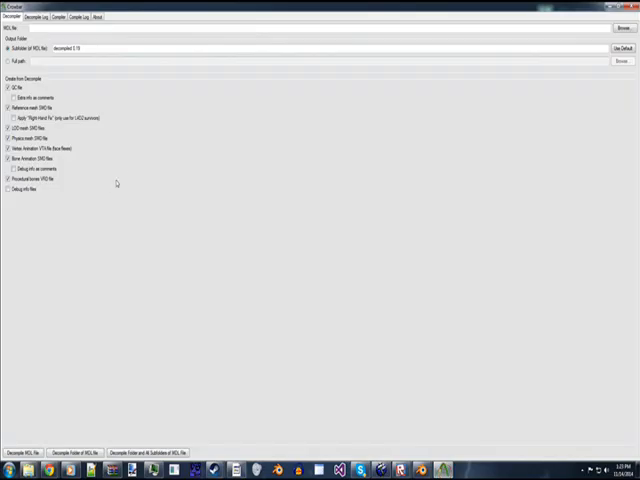
- Point Crowbar's Garry's Mod game setup at gameinfo.txt in the garrysmod folder
{"action": "left_click", "coordinate": [60, 17]}
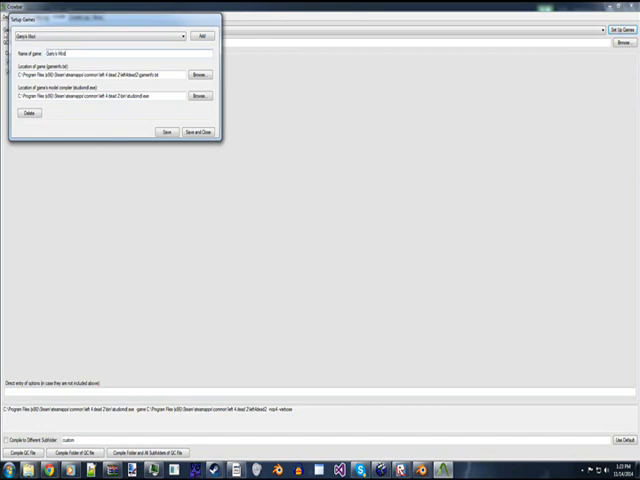
{"action": "left_click", "coordinate": [205, 73]}
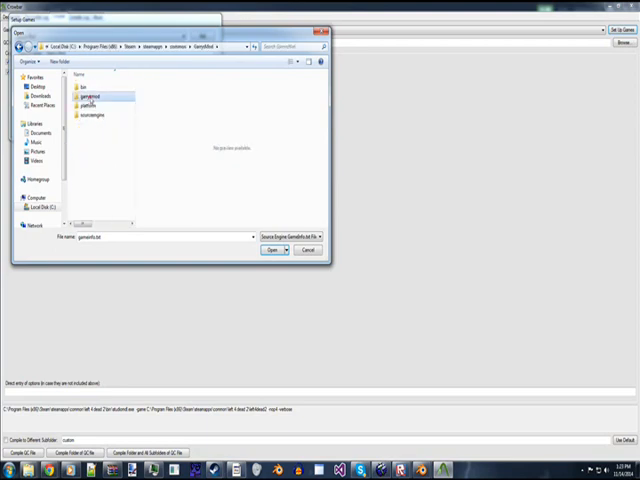
{"action": "left_click", "coordinate": [271, 249]}
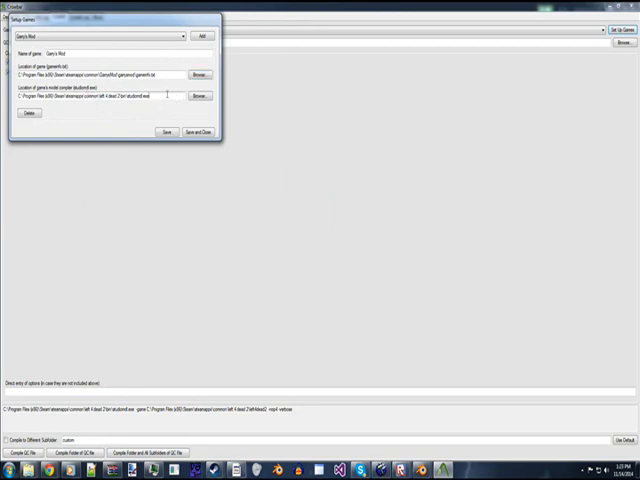
- Set the model compiler to studiomdl.exe from the Half-Life 2 bin folder
{"action": "left_click", "coordinate": [202, 95]}
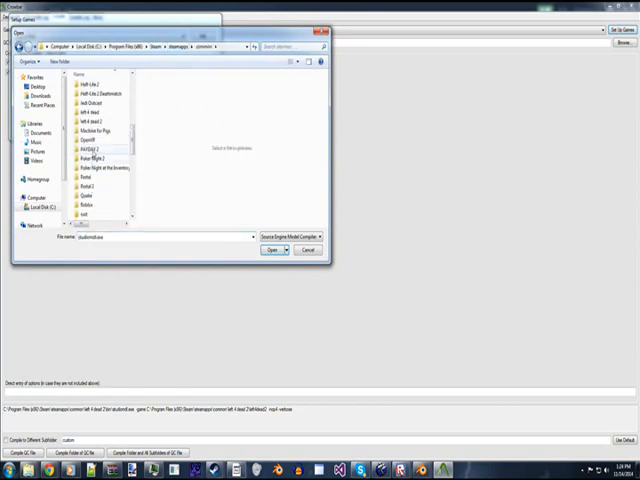
{"action": "double_click", "coordinate": [97, 150]}
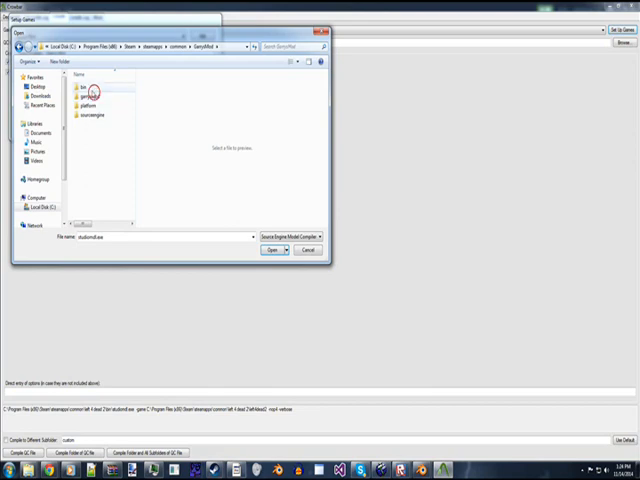
{"action": "double_click", "coordinate": [88, 90]}
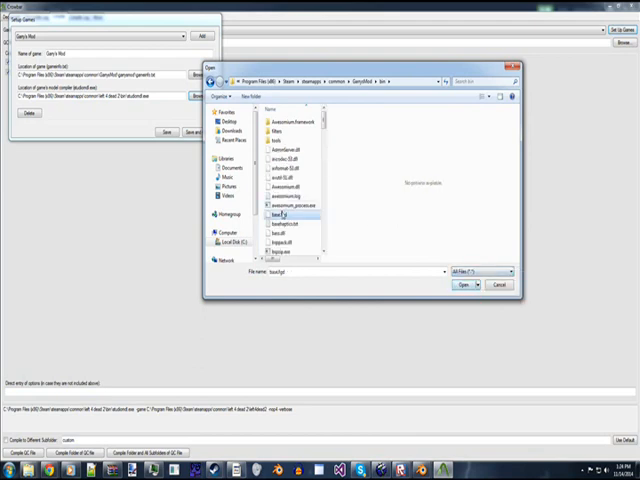
{"action": "scroll", "scroll_direction": "down", "scroll_amount": 3}
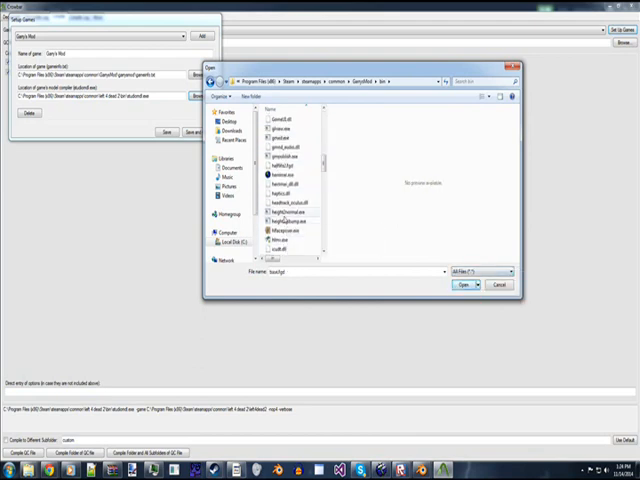
{"action": "scroll", "scroll_direction": "down", "scroll_amount": 3}
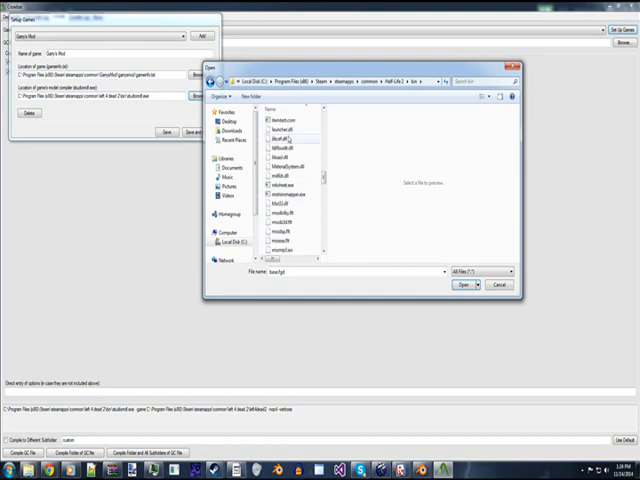
{"action": "left_click", "coordinate": [288, 192]}
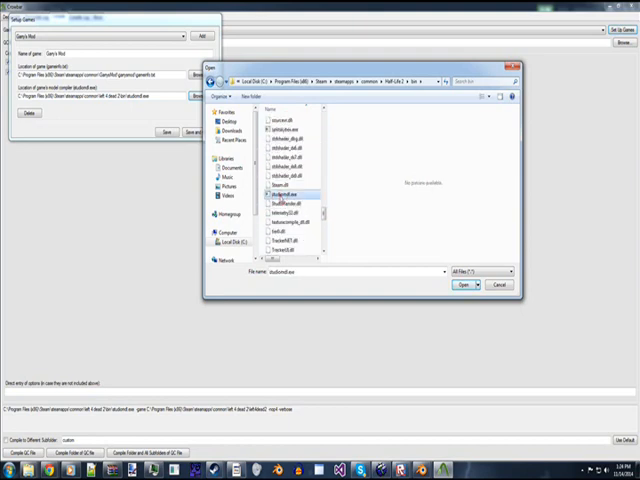
{"action": "left_click", "coordinate": [459, 286]}
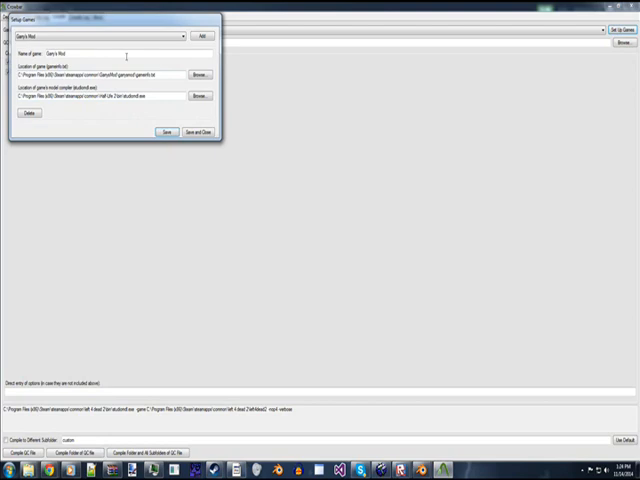
{"action": "mouse_move", "coordinate": [149, 132]}
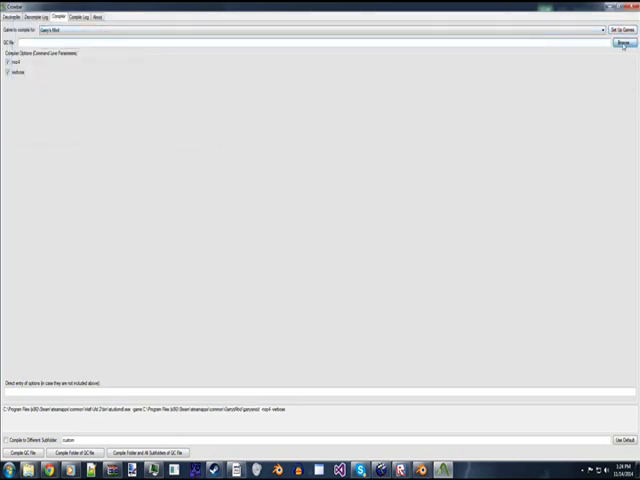
- Close Set Up Games and browse for a QC file on Crowbar's Compile tab
{"action": "left_click", "coordinate": [623, 43]}
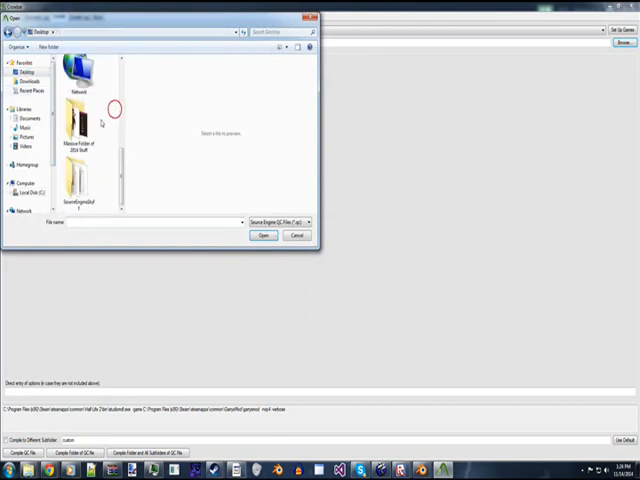
{"action": "left_click", "coordinate": [262, 235]}
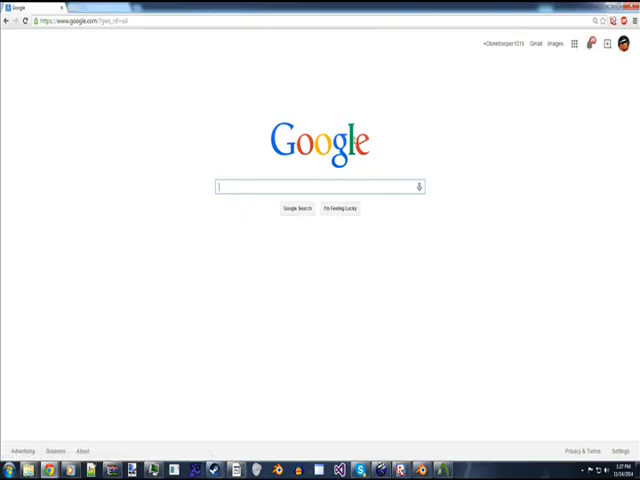
- Search Google for 'VTF edit' and scroll the results for Nem's Tools
{"action": "type", "text": "VTF edit"}
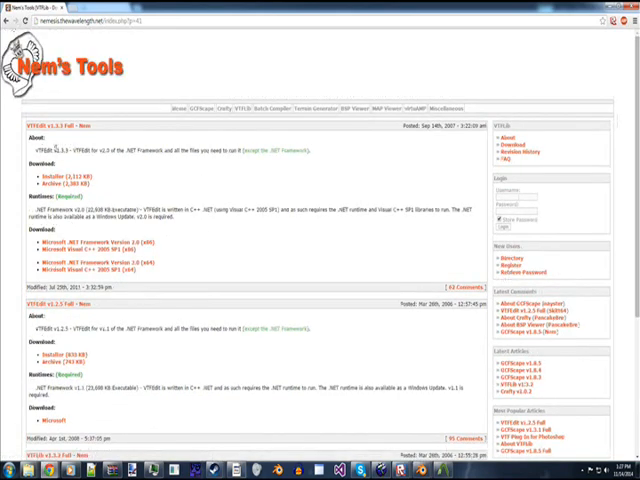
{"action": "scroll", "scroll_direction": "down", "scroll_amount": 3}
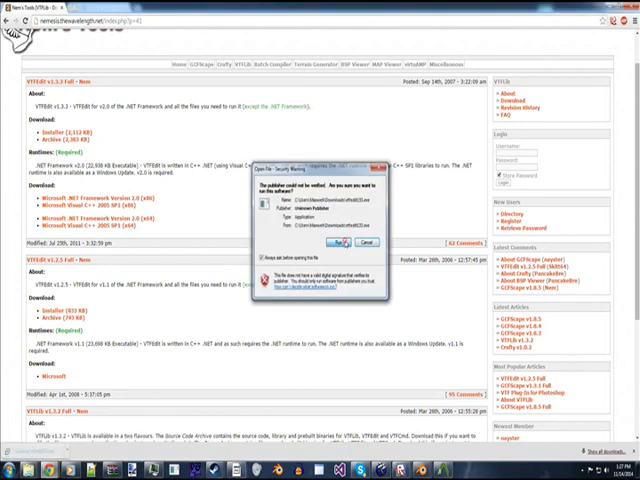
- Run the VTFEdit installer, accept the license, and finish with VTFEdit launching
{"action": "left_click", "coordinate": [337, 242]}
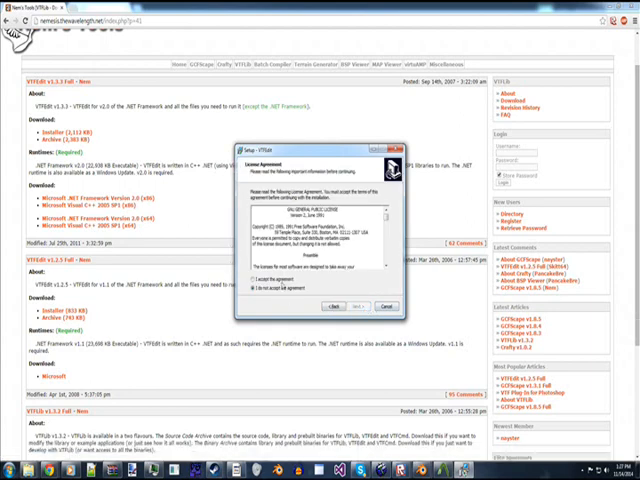
{"action": "left_click", "coordinate": [353, 305]}
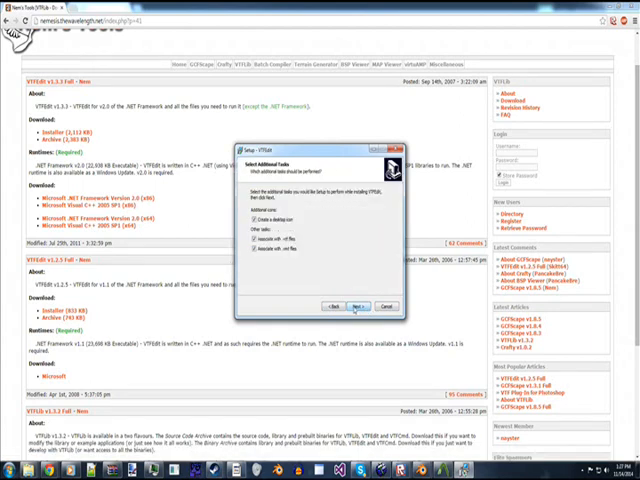
{"action": "left_click", "coordinate": [357, 306]}
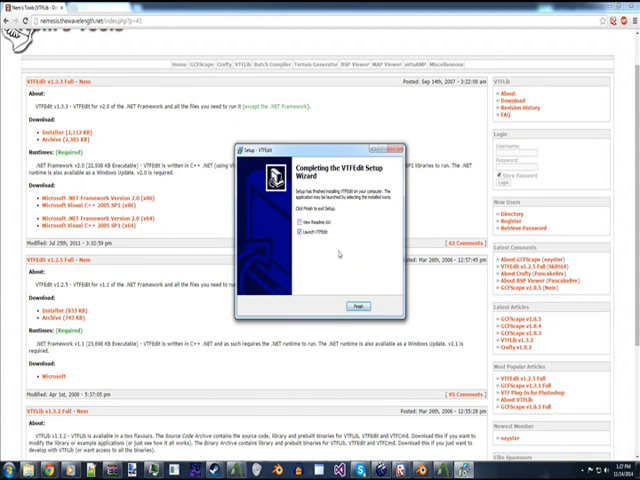
{"action": "left_click", "coordinate": [356, 305]}
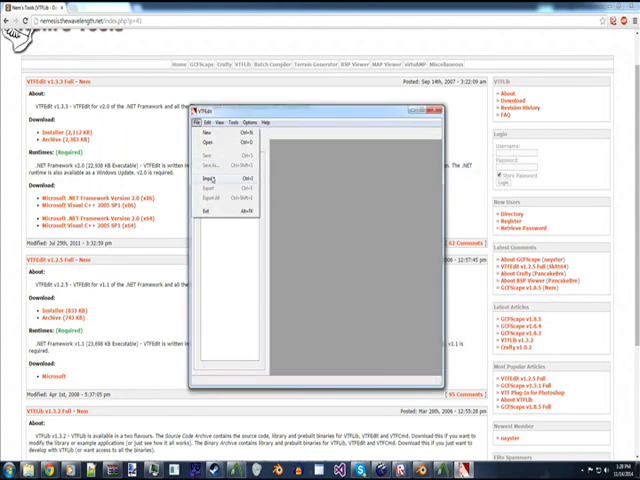
- Import the doge face PNG in VTFEdit with default VTF options
{"action": "left_click", "coordinate": [211, 178]}
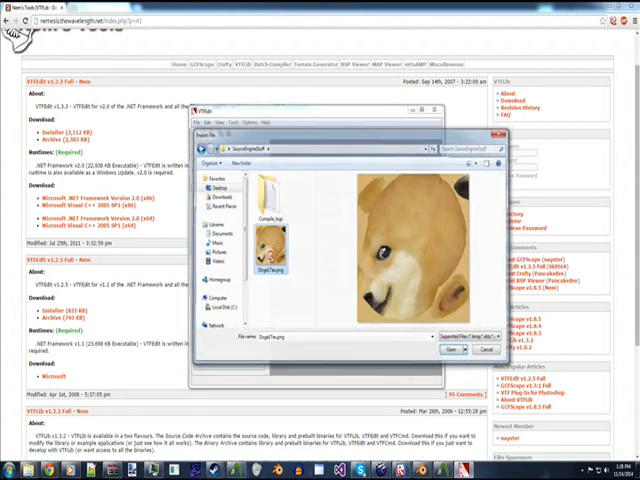
{"action": "left_click", "coordinate": [447, 350]}
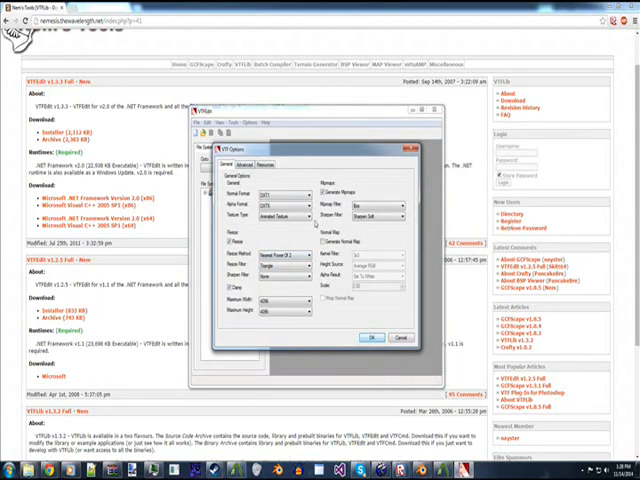
{"action": "left_click", "coordinate": [401, 337]}
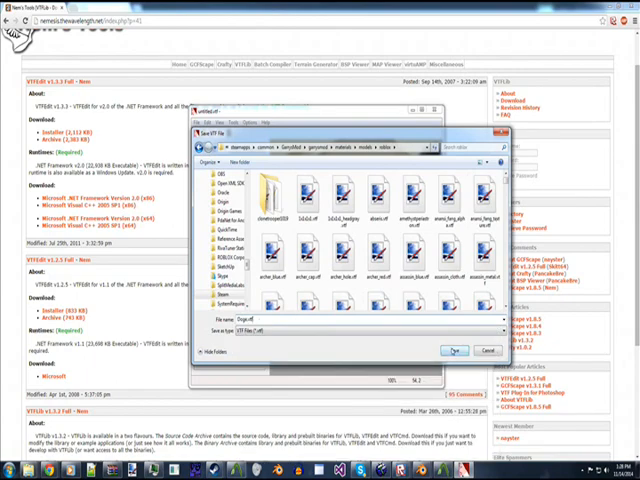
- Save the doge texture as a VTF in garrysmod\materials\models\roblox
{"action": "left_click", "coordinate": [454, 350]}
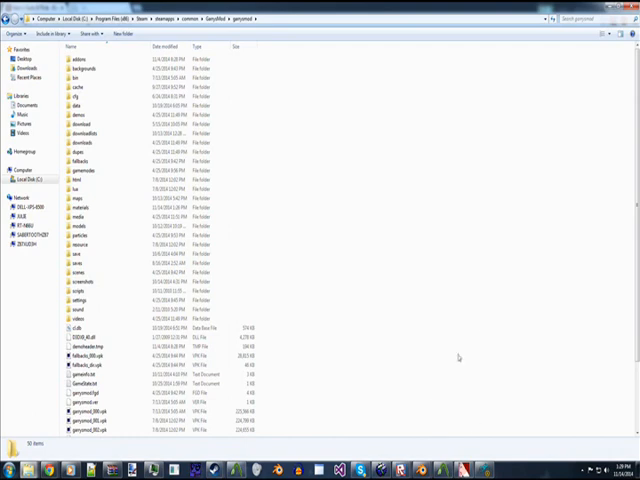
{"action": "scroll", "scroll_direction": "down", "scroll_amount": 3}
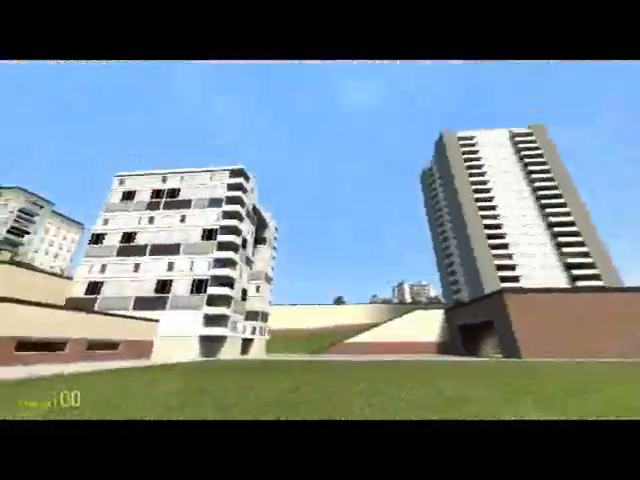
{"action": "mouse_move", "coordinate": [320, 240]}
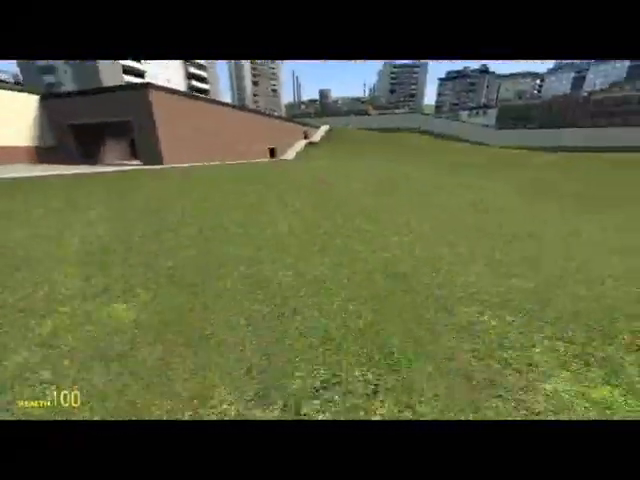